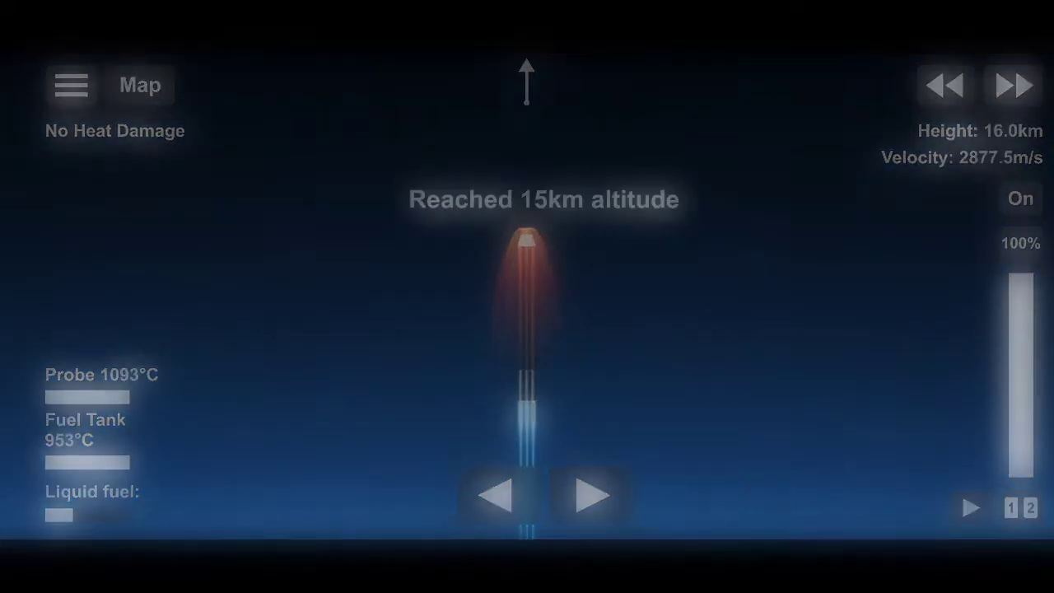
Step: Switch to the orbital map view as the rocket climbs past 15 km
left_click(138, 85)
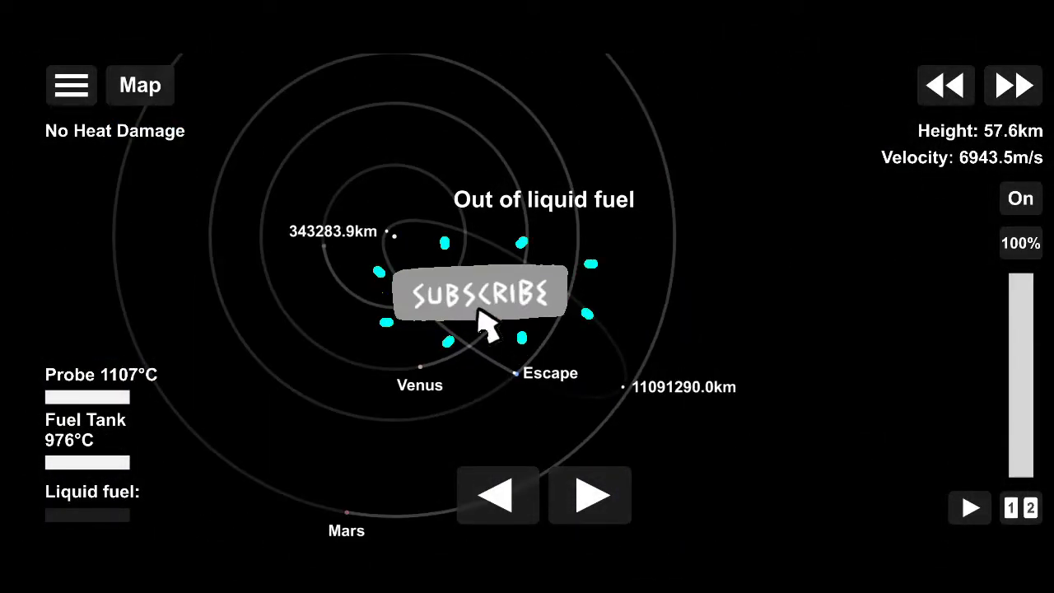
Step: Save the current rocket as a blueprint named 'New Ion'
left_click(71, 86)
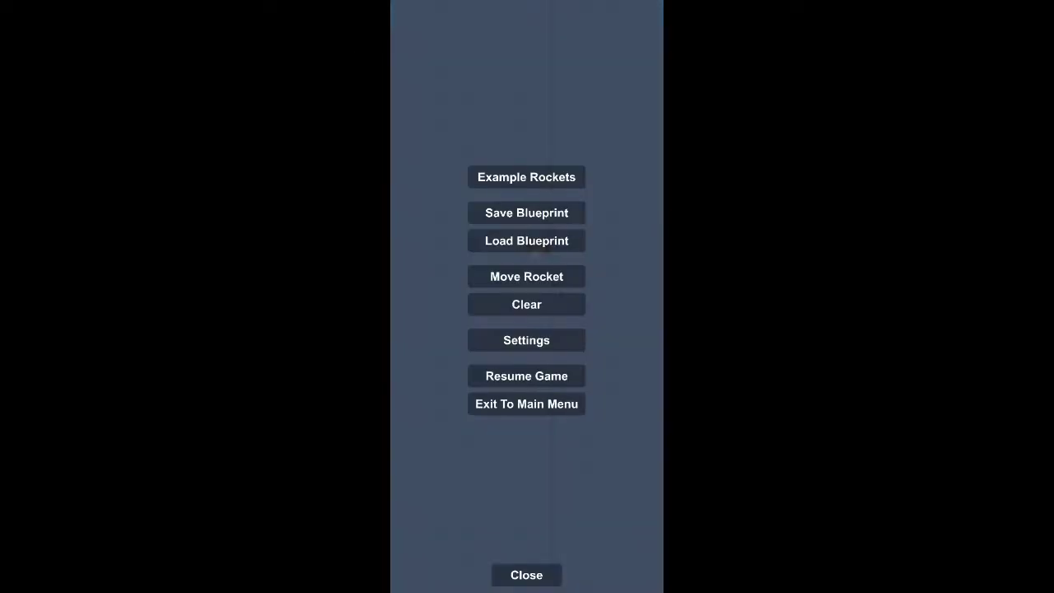
left_click(527, 212)
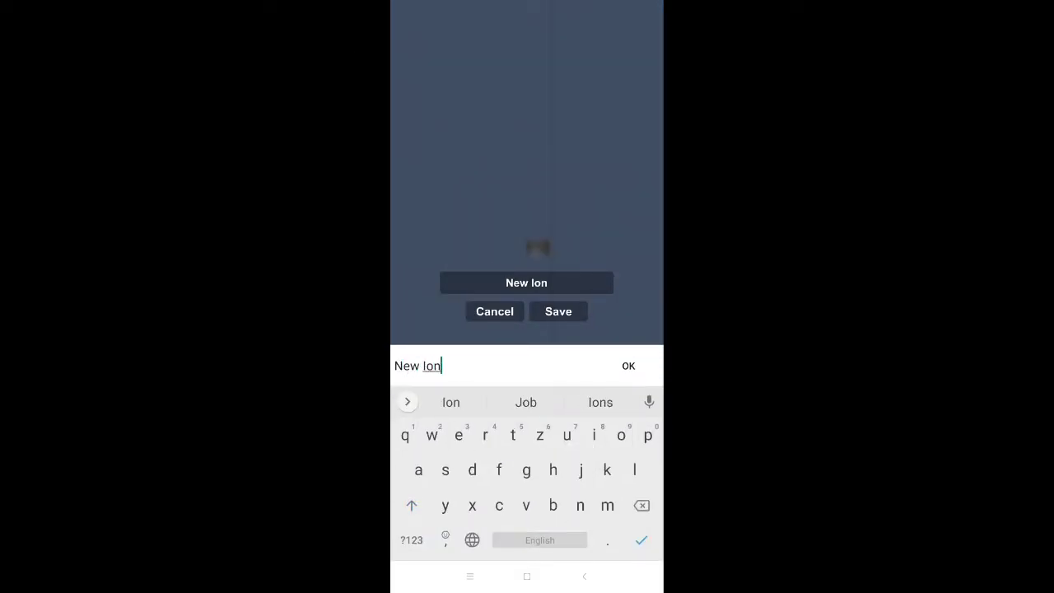
left_click(557, 309)
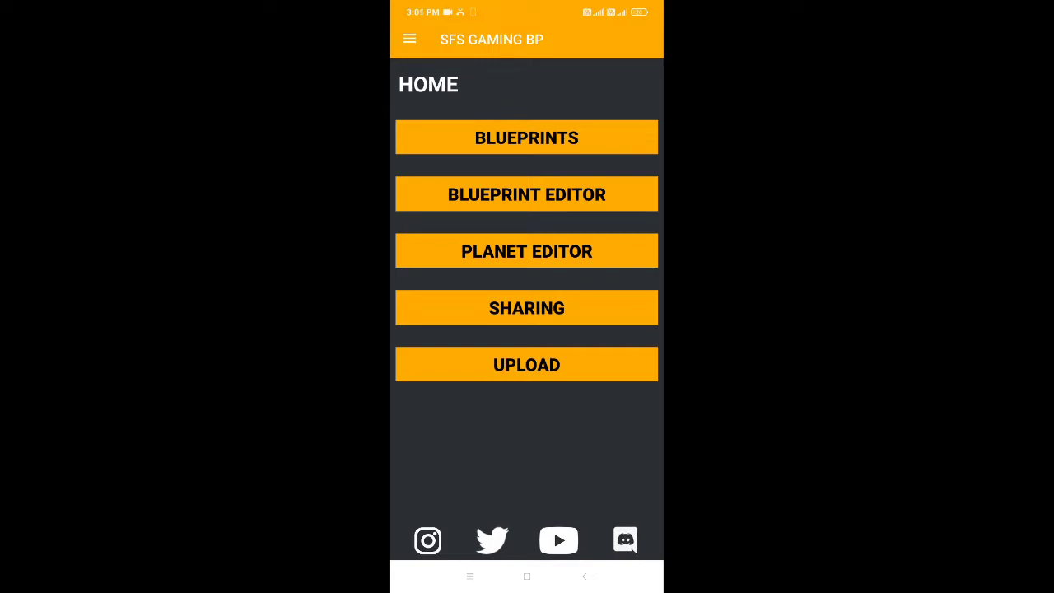
Step: Search the saved blueprints list for 'new' to find the New Ion blueprint
left_click(527, 139)
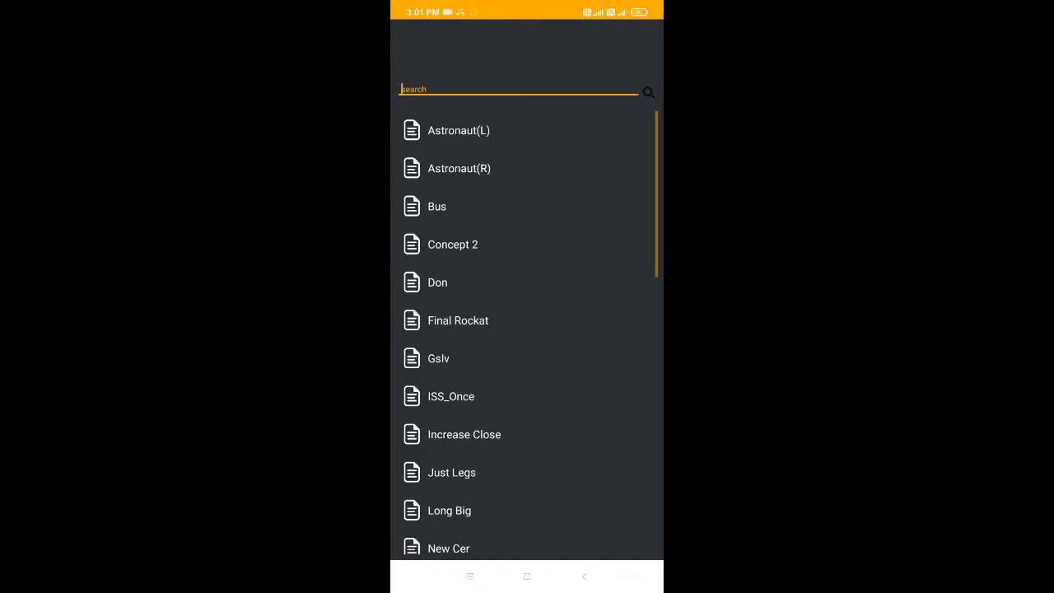
type("new")
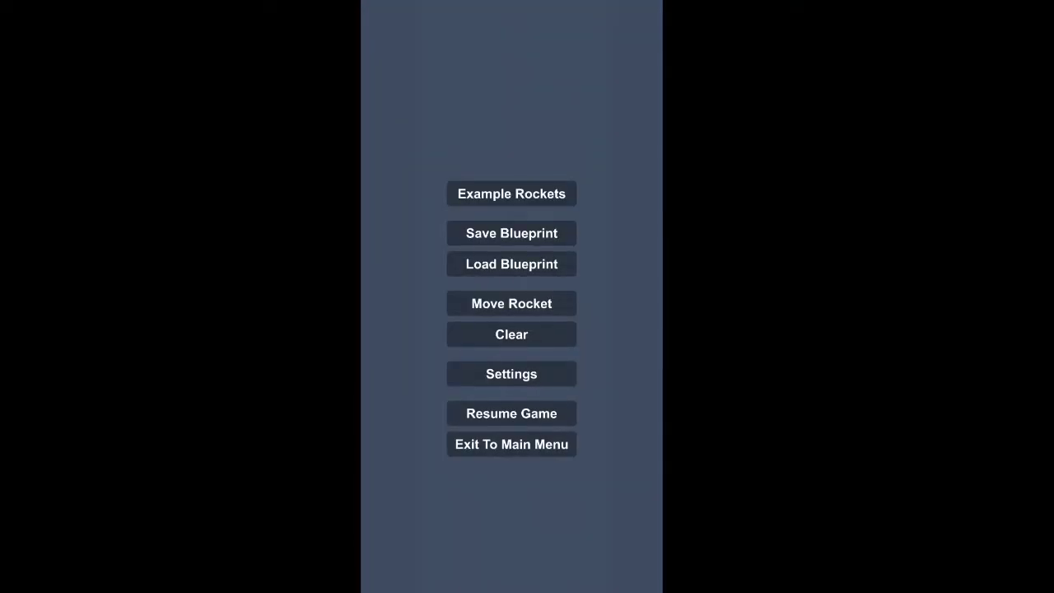
Step: Load the edited twin-column blueprint into the build area and launch it
left_click(511, 411)
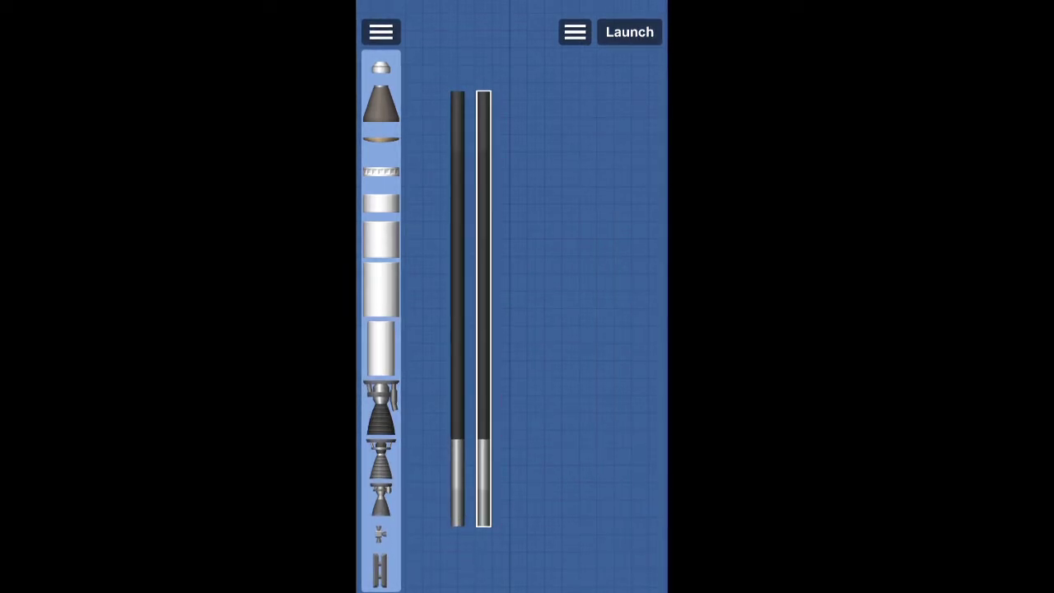
left_click(629, 31)
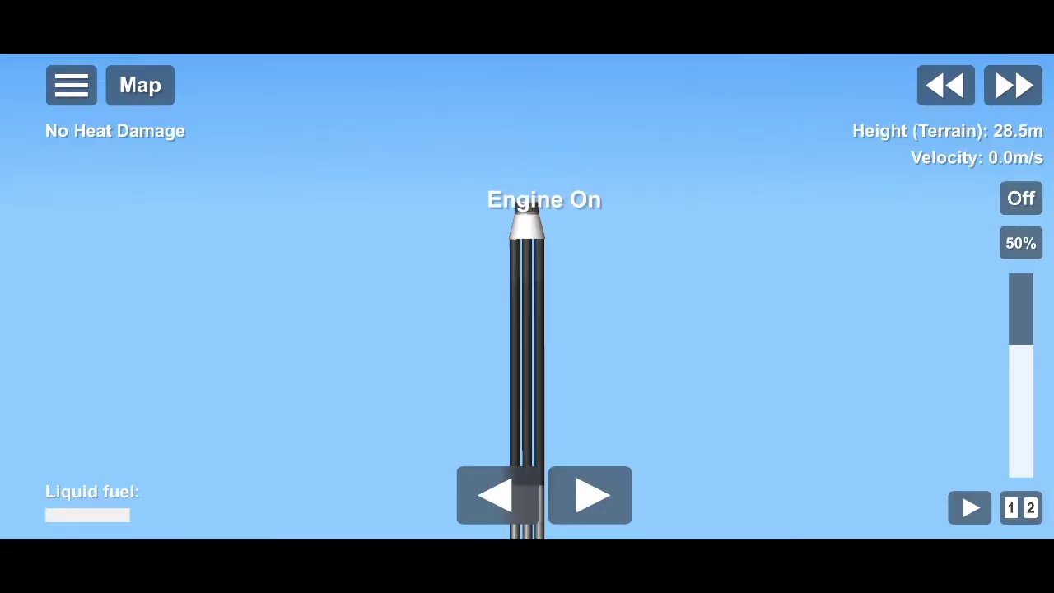
Step: Raise throttle to 100%, climb past the Karman line, and view the orbital map
left_click_drag(1021, 321, 1021, 461)
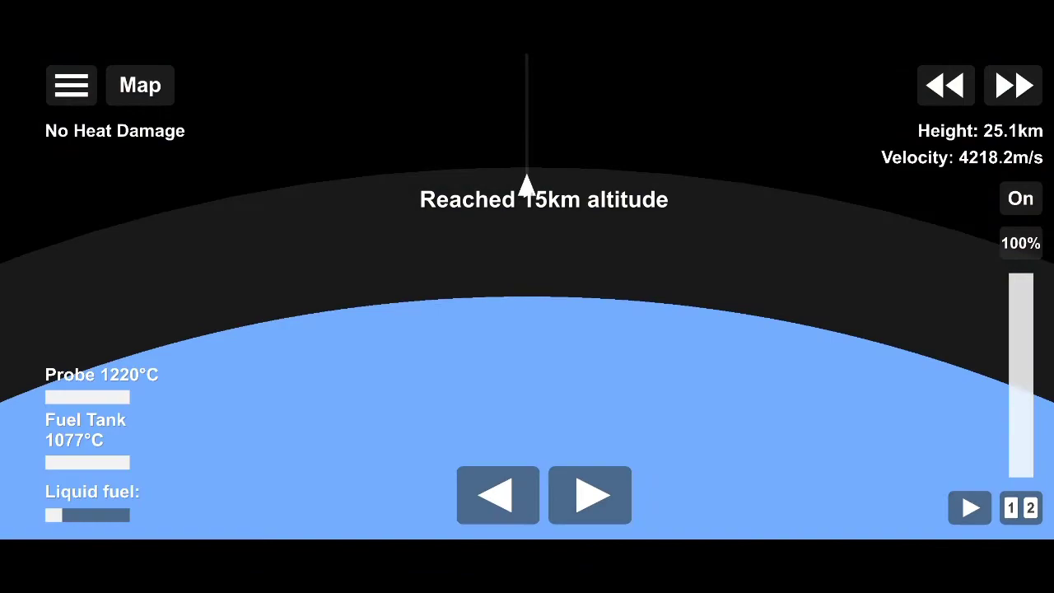
left_click(140, 86)
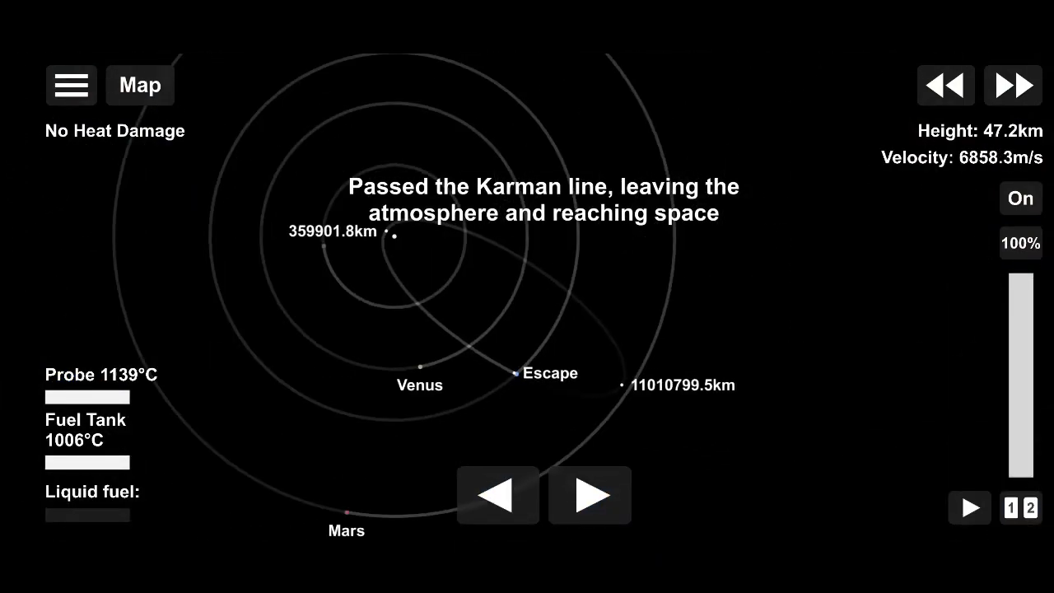